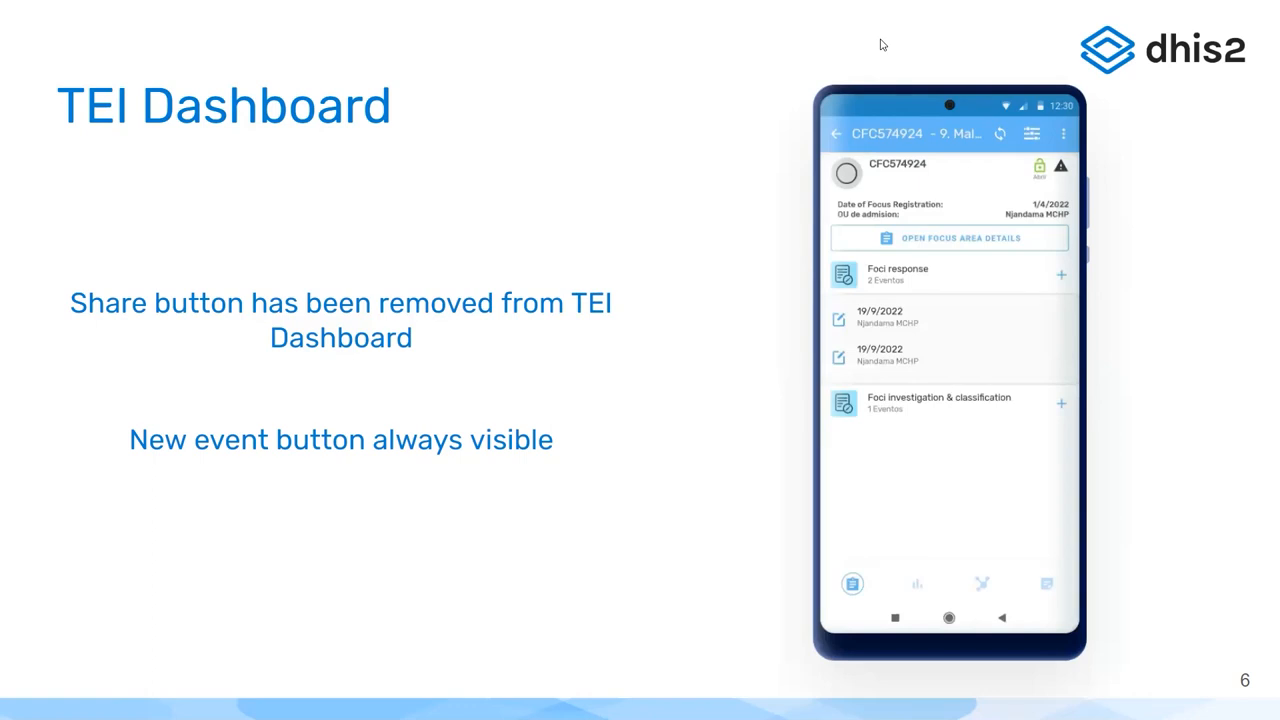
{"action": "mouse_move", "coordinate": [884, 284]}
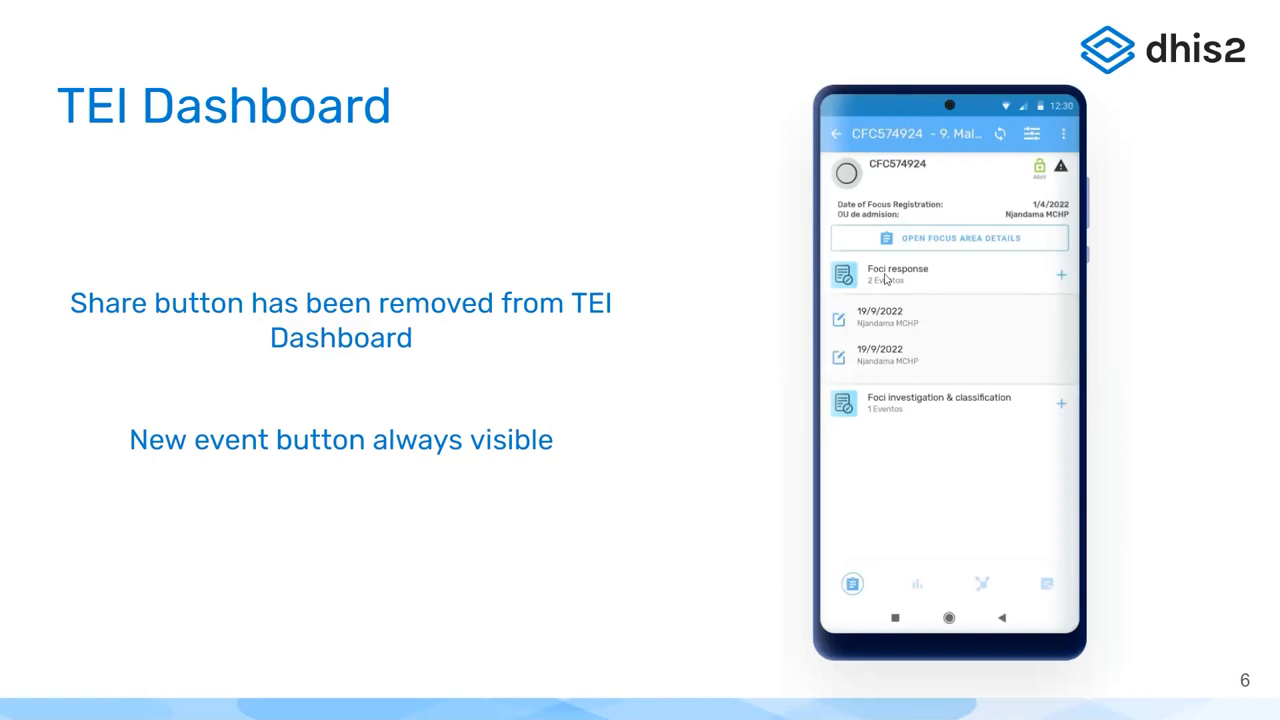
{"action": "mouse_move", "coordinate": [948, 188]}
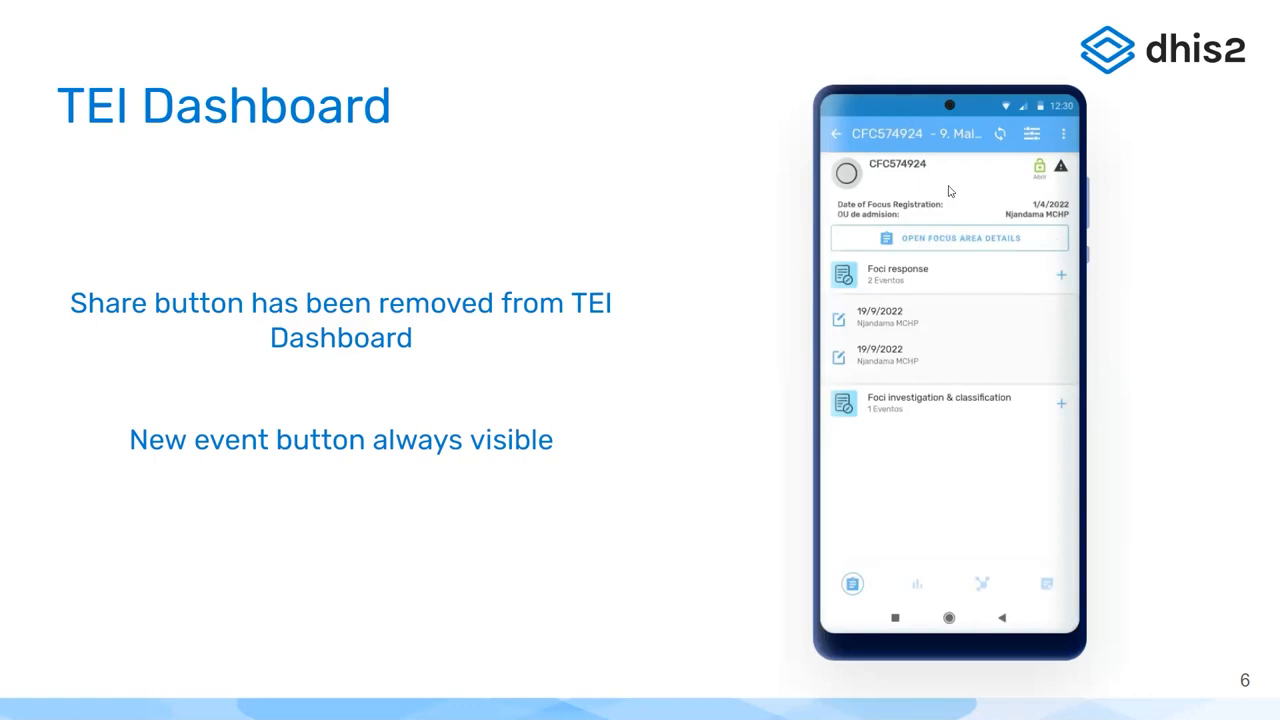
{"action": "mouse_move", "coordinate": [968, 232]}
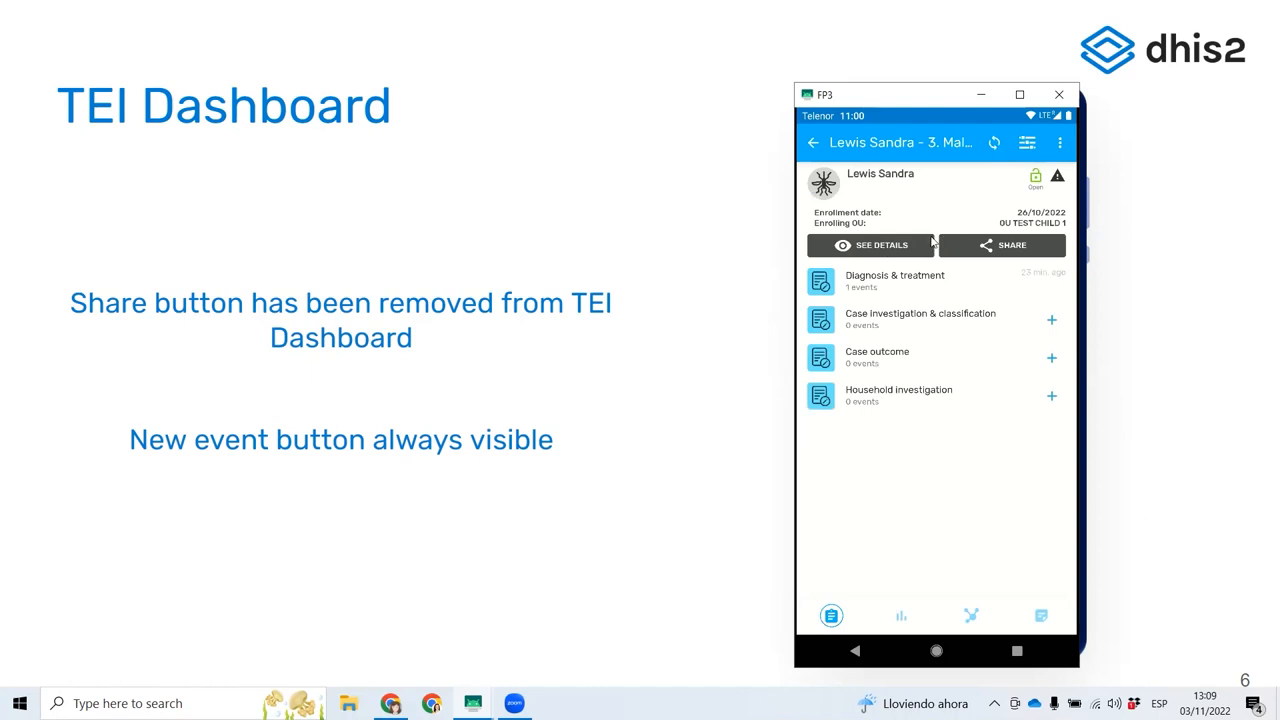
{"action": "mouse_move", "coordinate": [848, 262]}
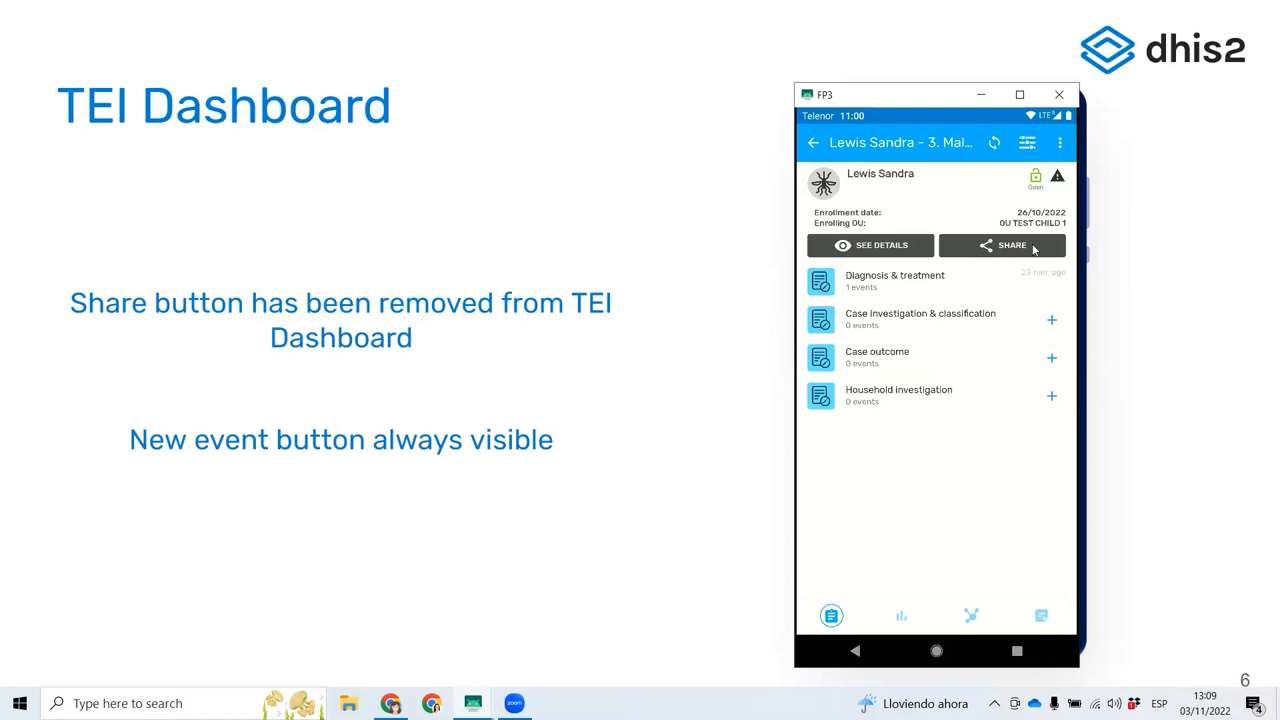
{"action": "mouse_move", "coordinate": [1008, 252]}
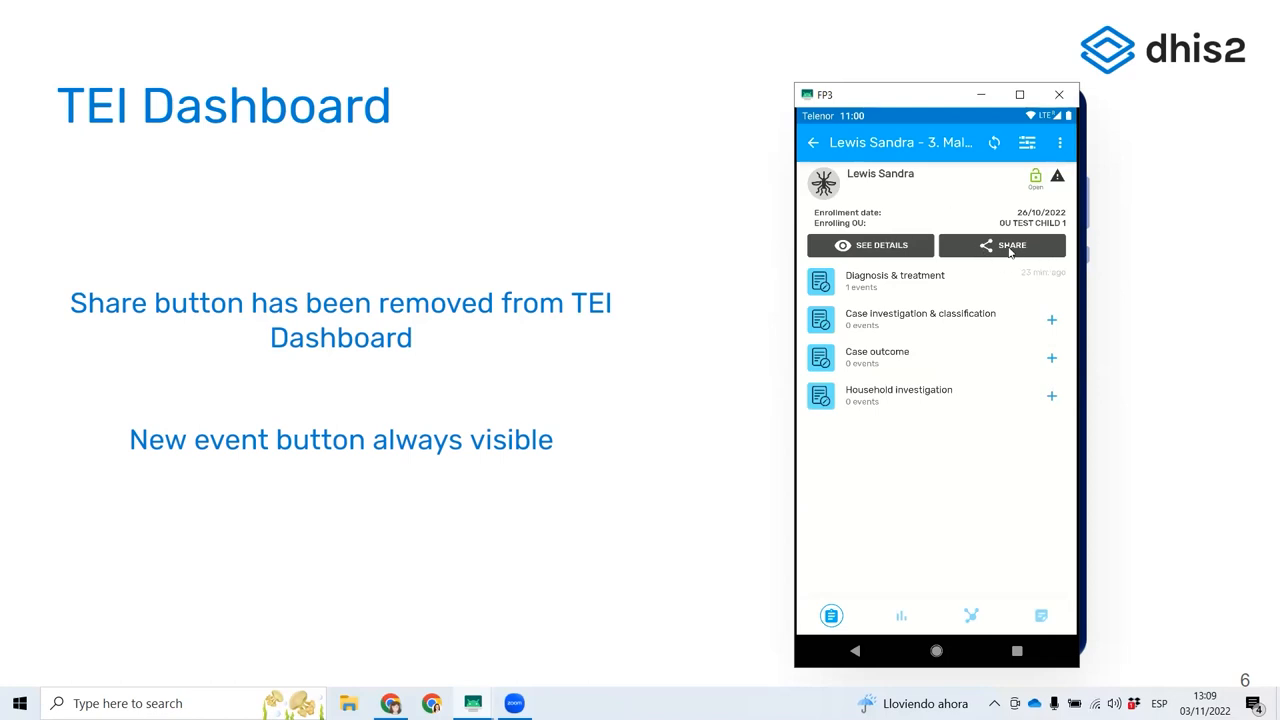
{"action": "mouse_move", "coordinate": [864, 242]}
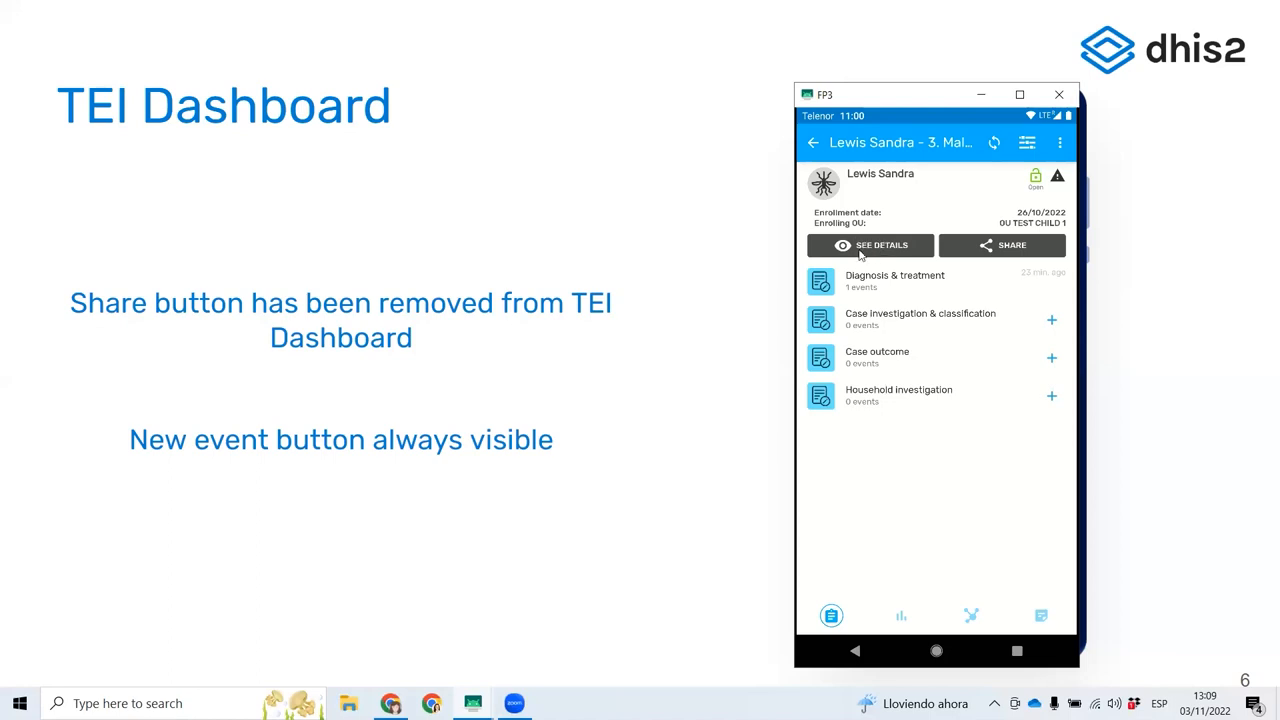
{"action": "mouse_move", "coordinate": [868, 250]}
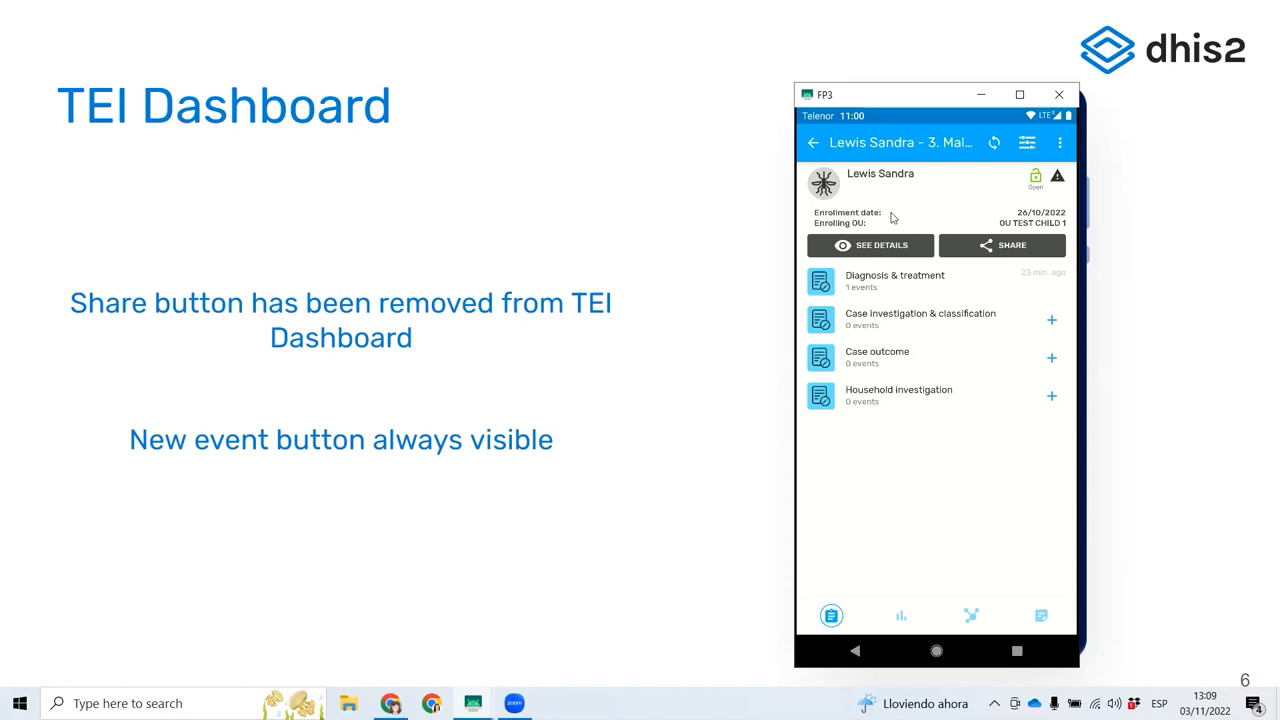
{"action": "mouse_move", "coordinate": [996, 248]}
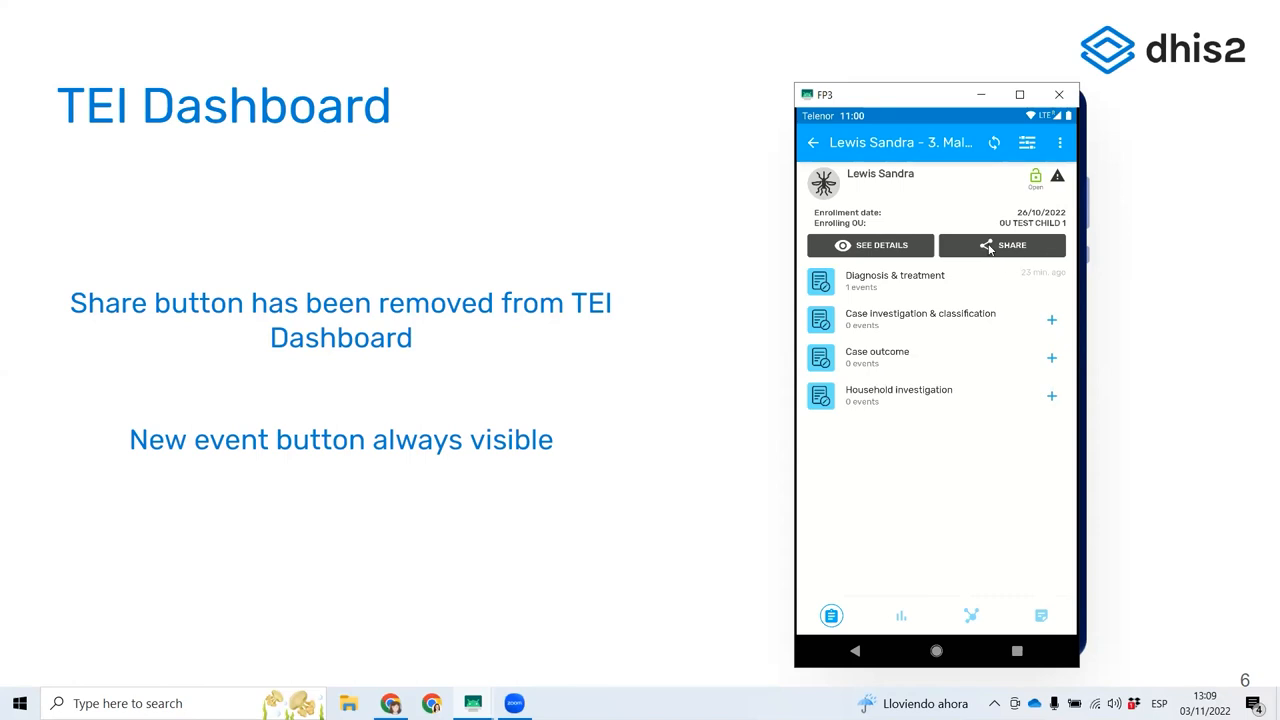
{"action": "mouse_move", "coordinate": [1048, 668]}
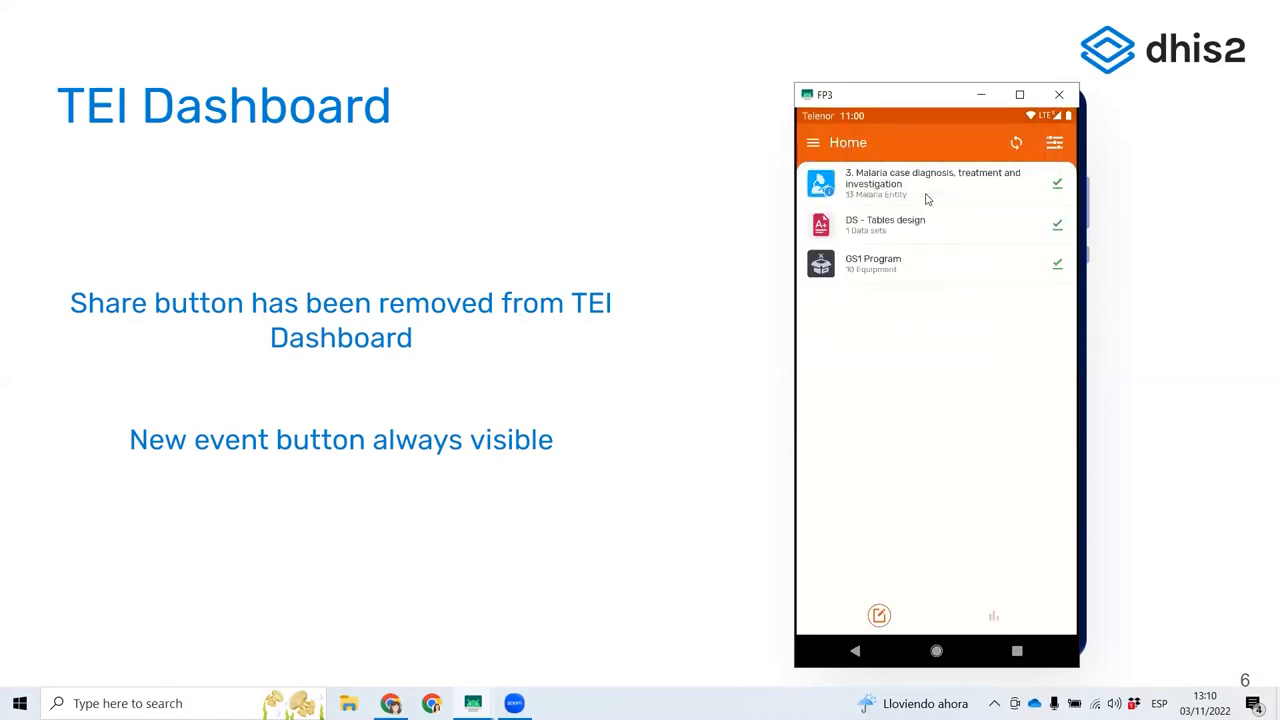
Enter the Malaria case diagnosis program dashboard and reveal Share in its overflow menu
{"action": "left_click", "coordinate": [932, 184]}
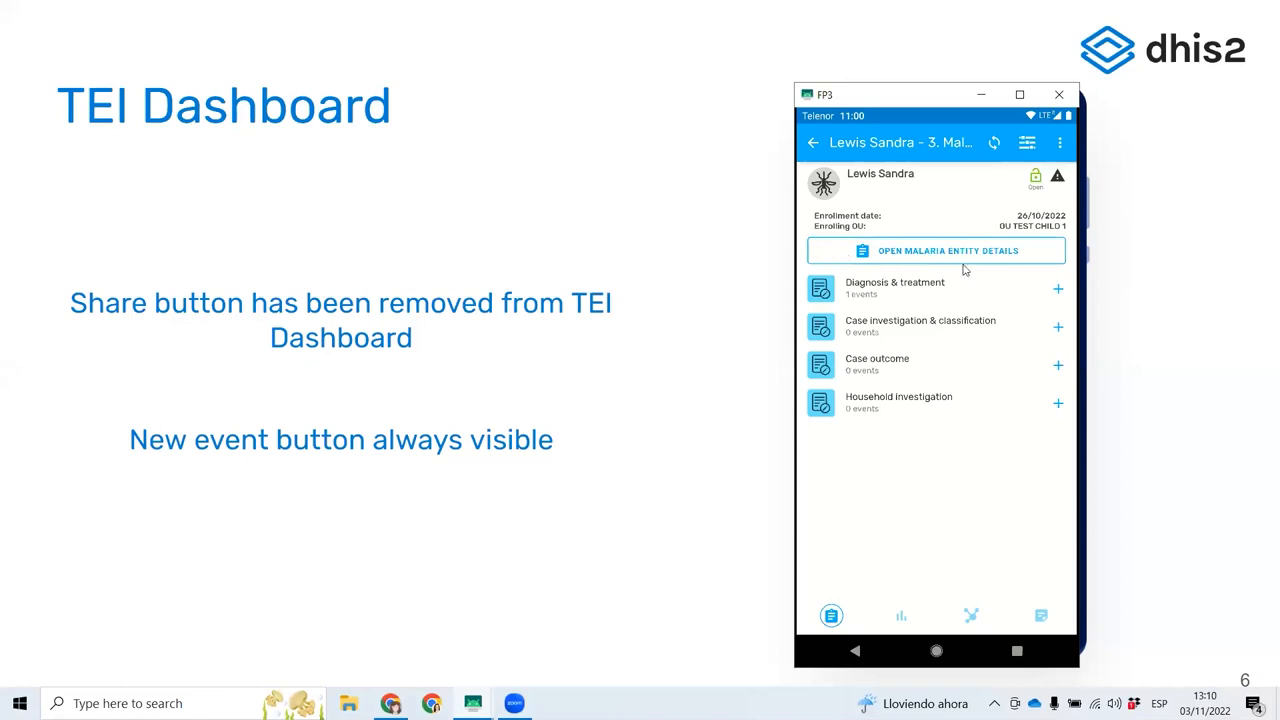
{"action": "mouse_move", "coordinate": [908, 256]}
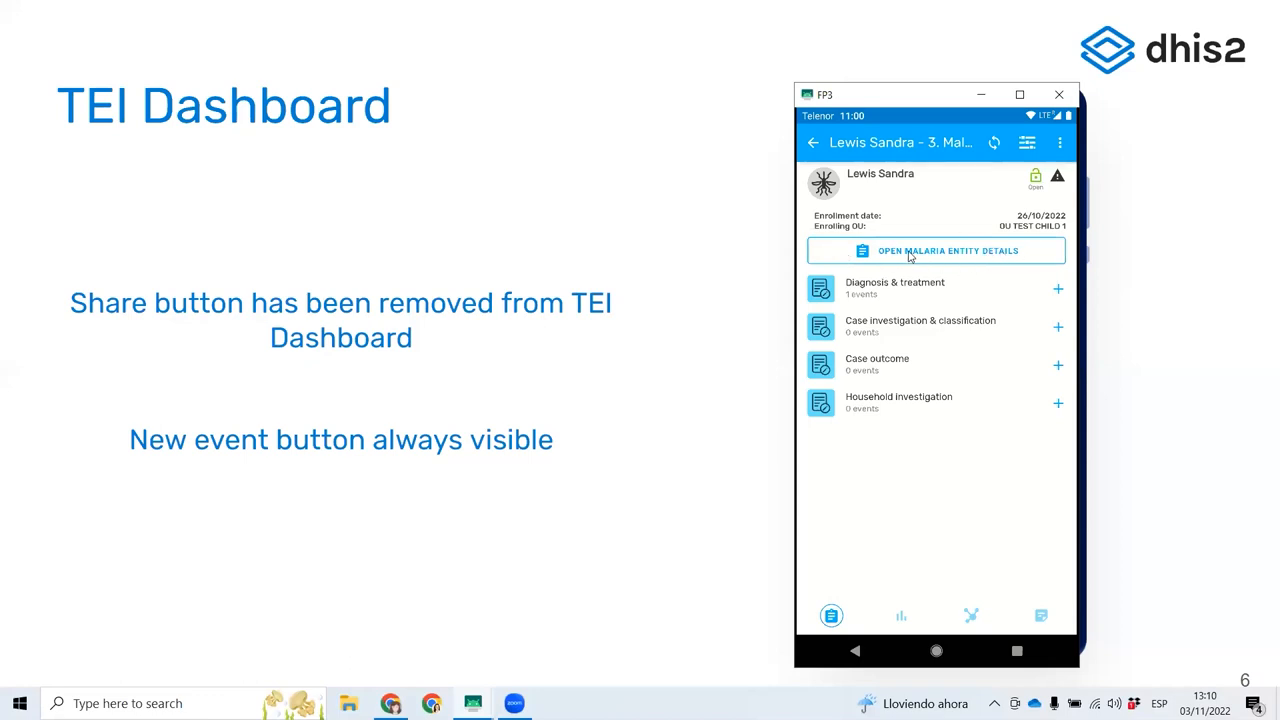
{"action": "mouse_move", "coordinate": [928, 260]}
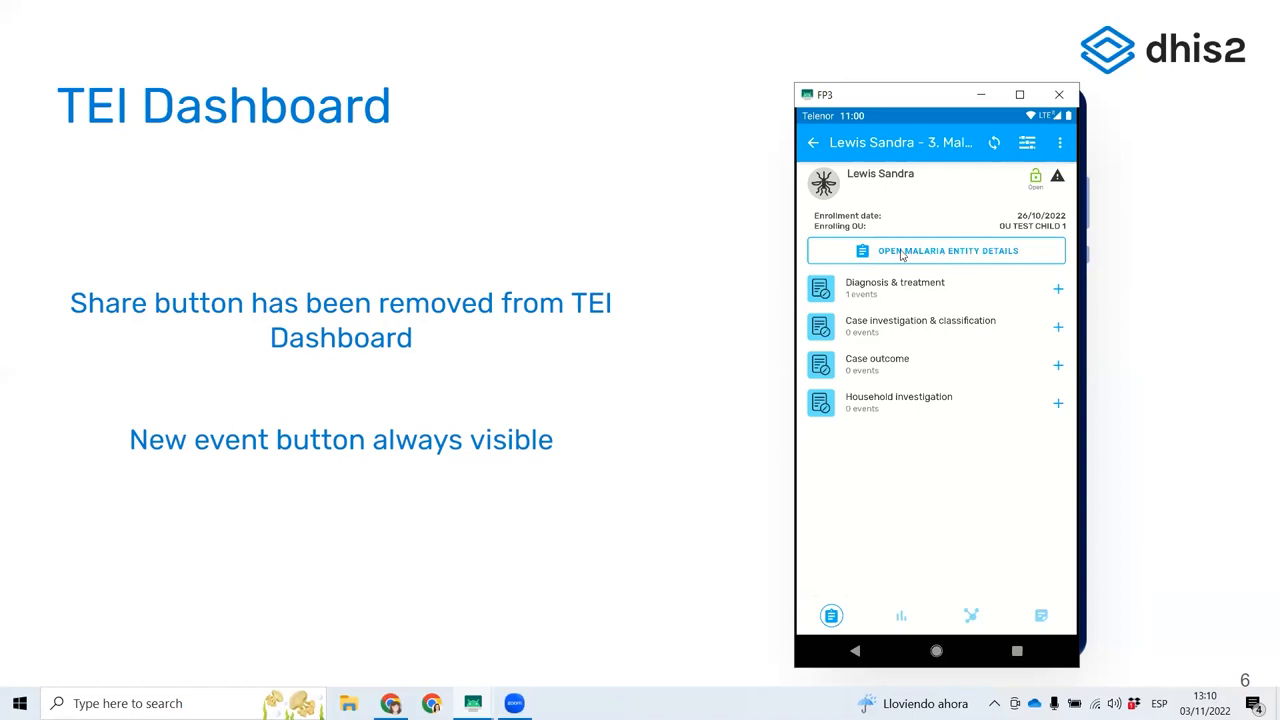
{"action": "mouse_move", "coordinate": [984, 256]}
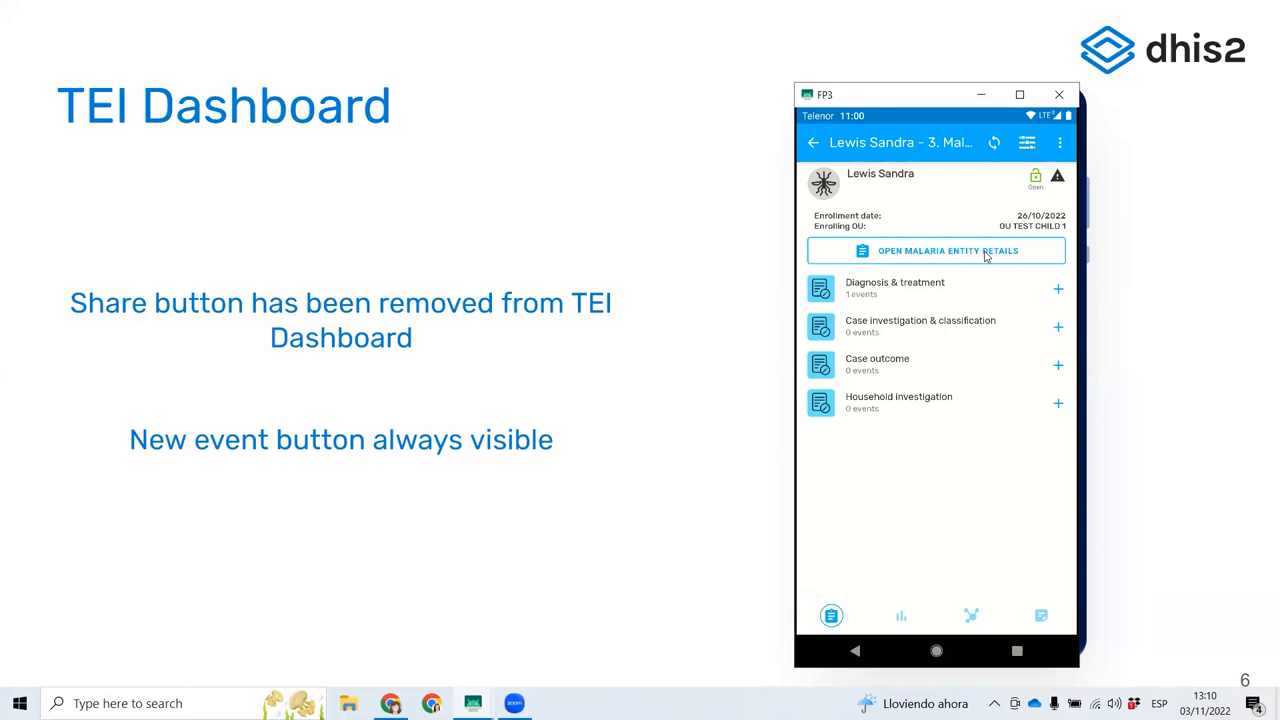
{"action": "left_click", "coordinate": [1060, 142]}
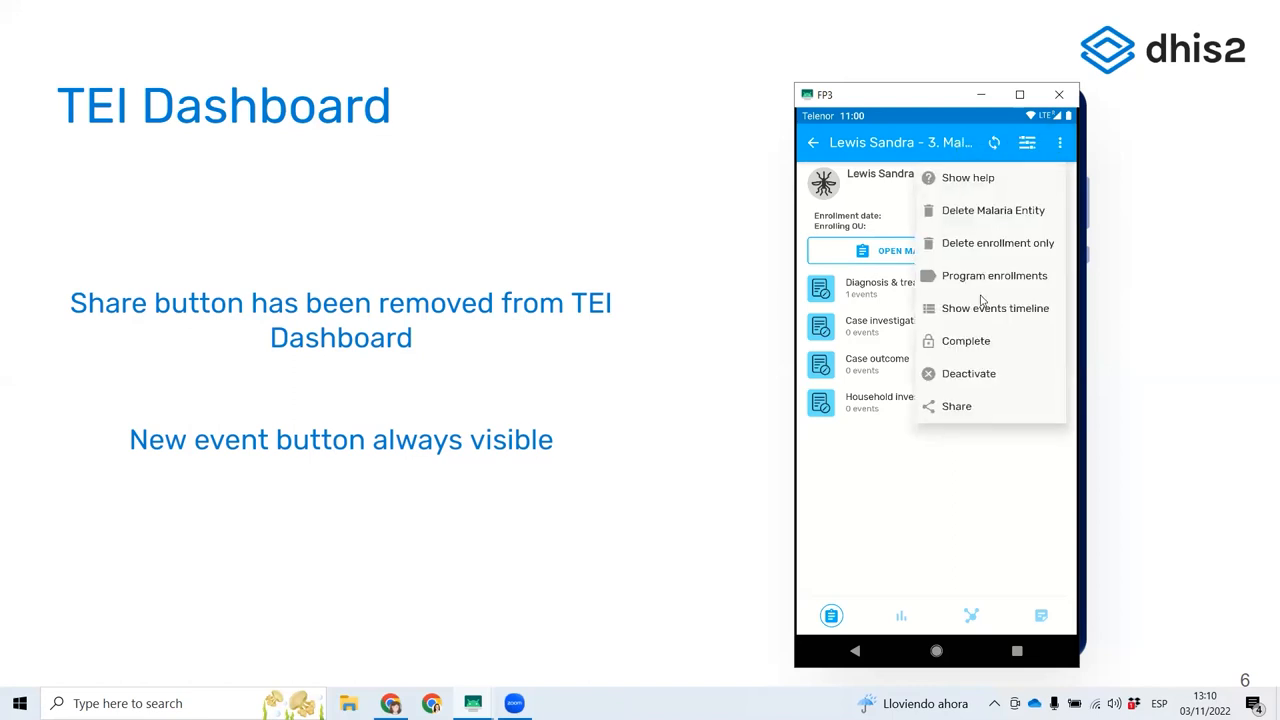
{"action": "mouse_move", "coordinate": [960, 404]}
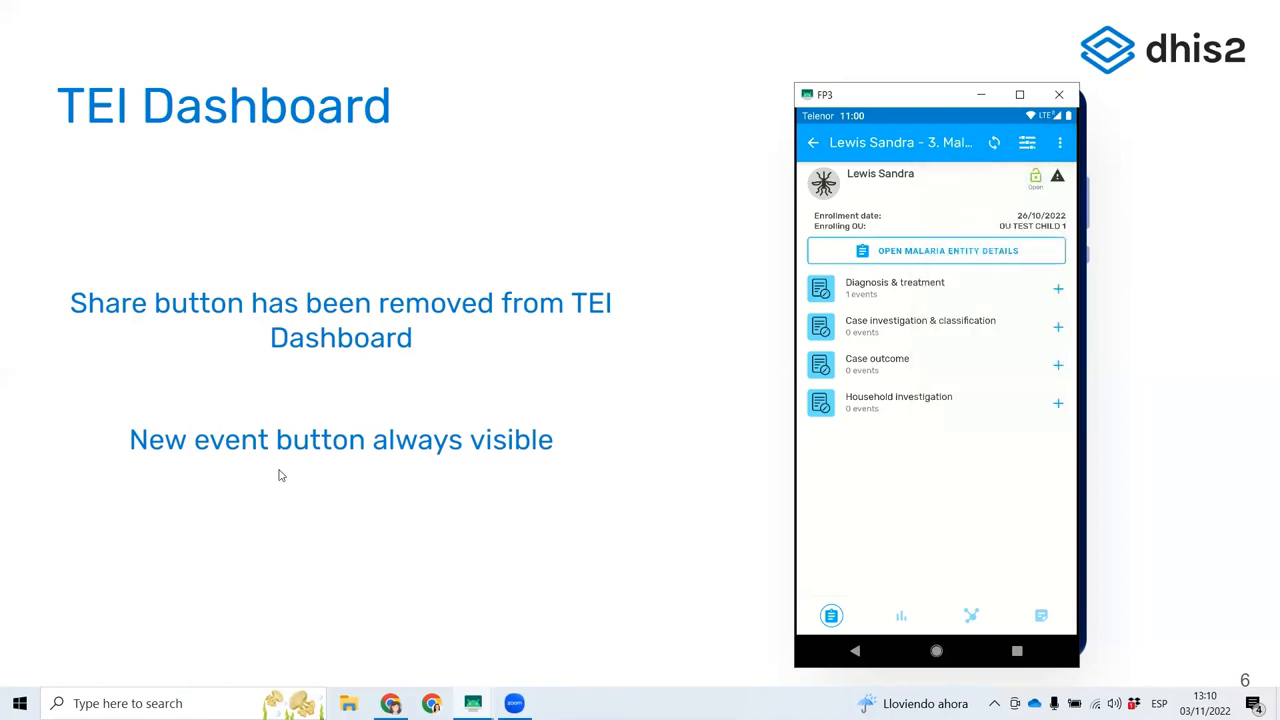
{"action": "mouse_move", "coordinate": [784, 430]}
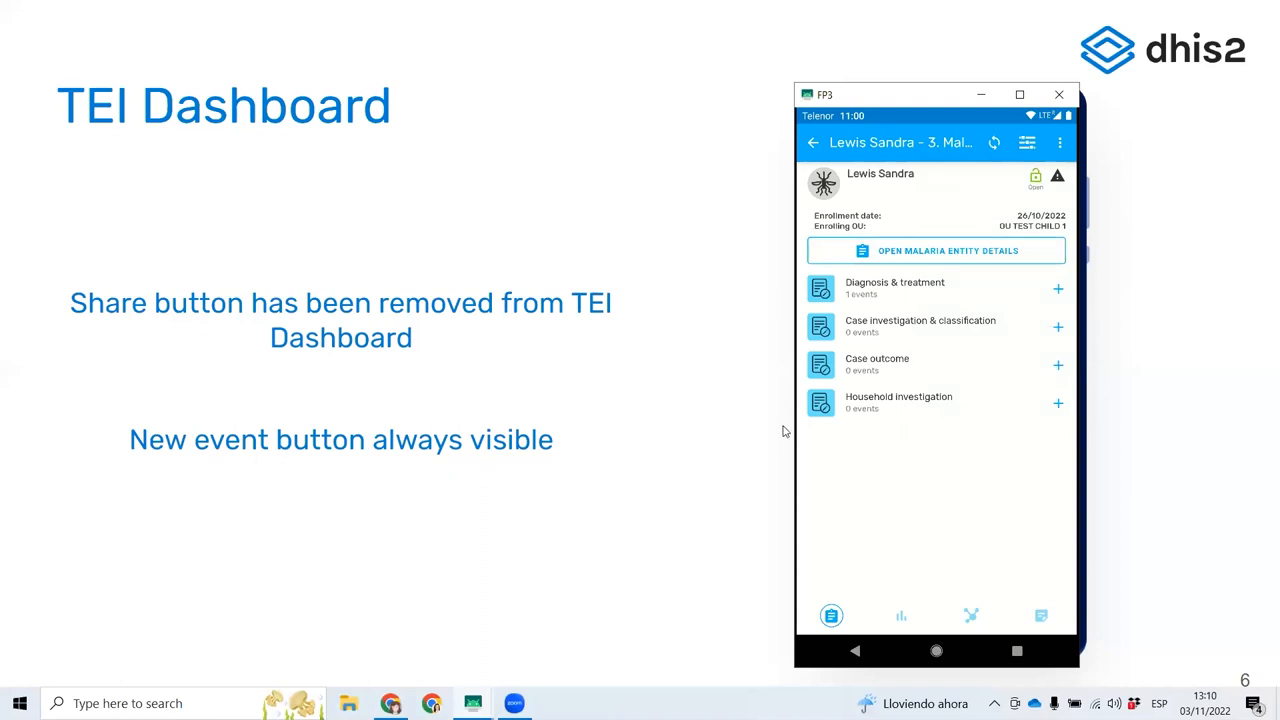
{"action": "key", "text": "alt+tab"}
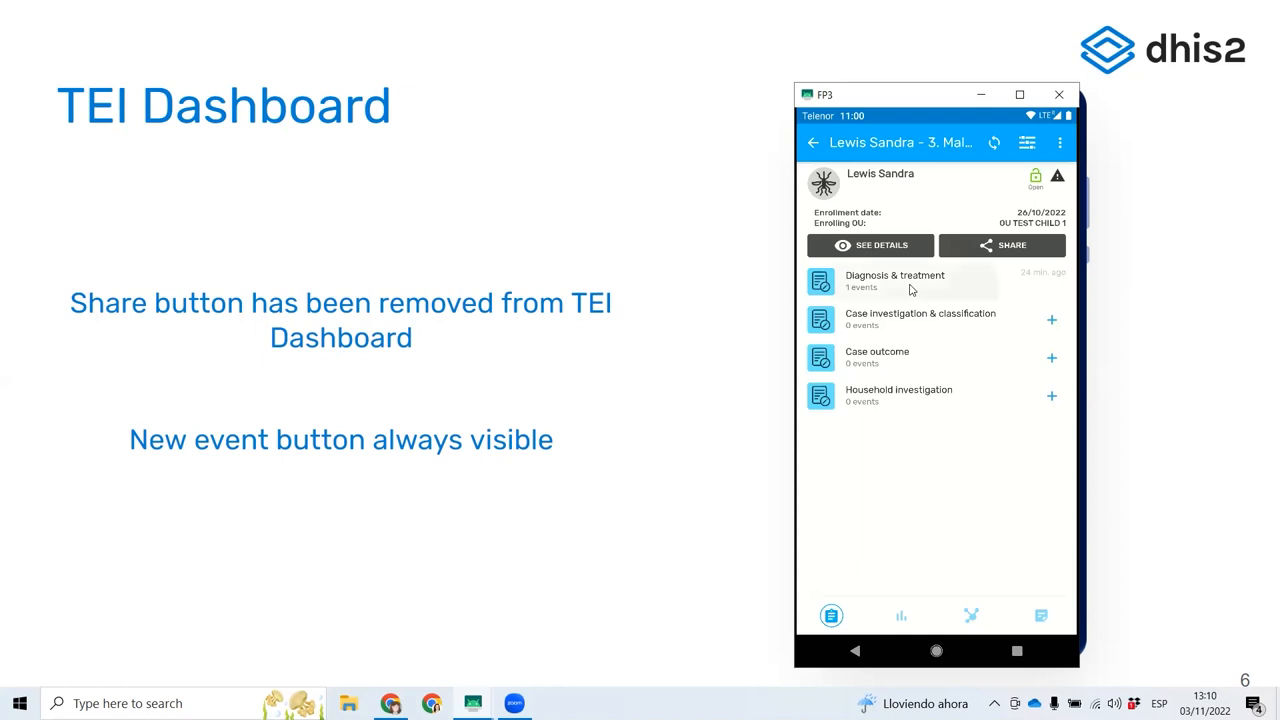
Expand Diagnosis & treatment to its 26/10/2022 event and offer Add new or Referral
{"action": "left_click", "coordinate": [900, 280]}
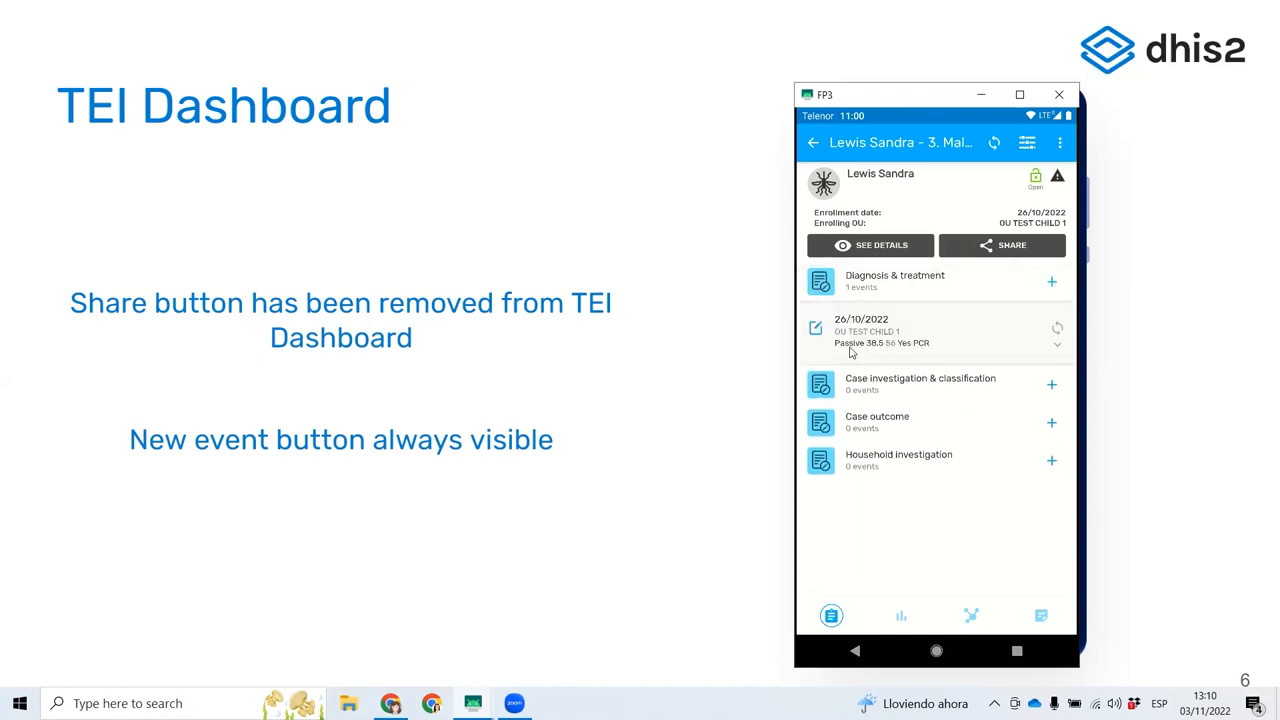
{"action": "mouse_move", "coordinate": [1012, 292]}
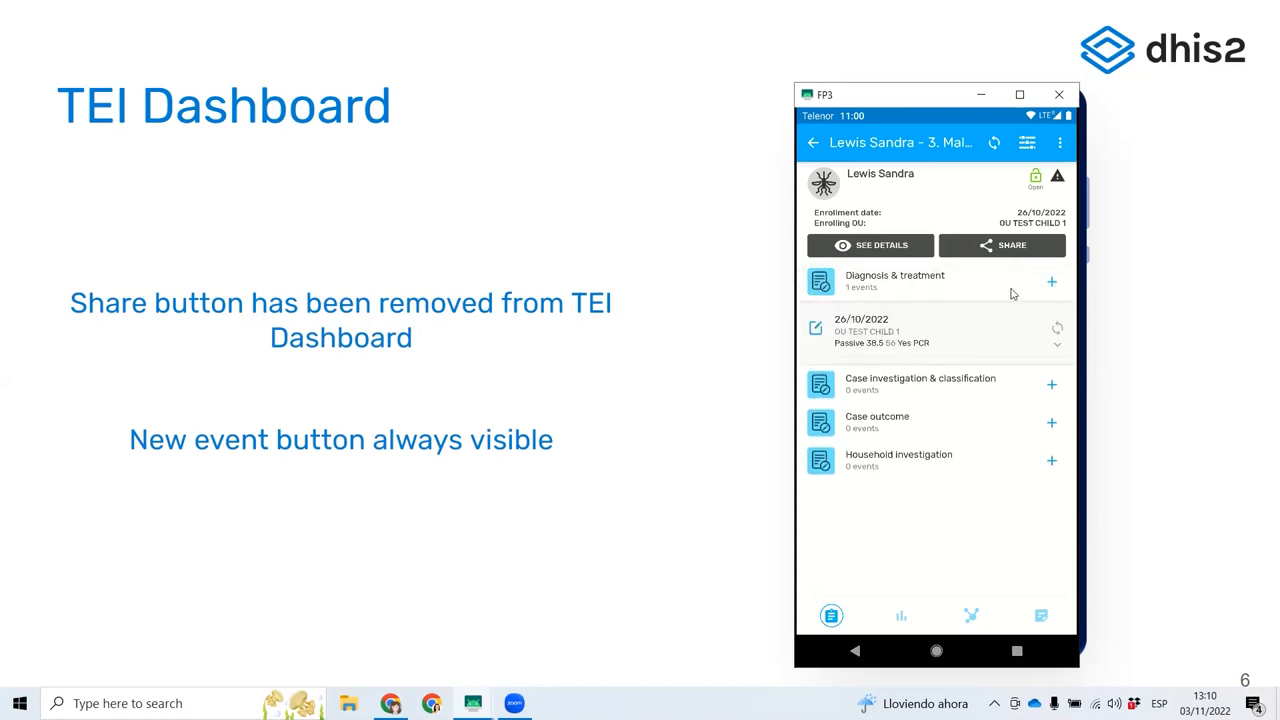
{"action": "left_click", "coordinate": [1052, 280]}
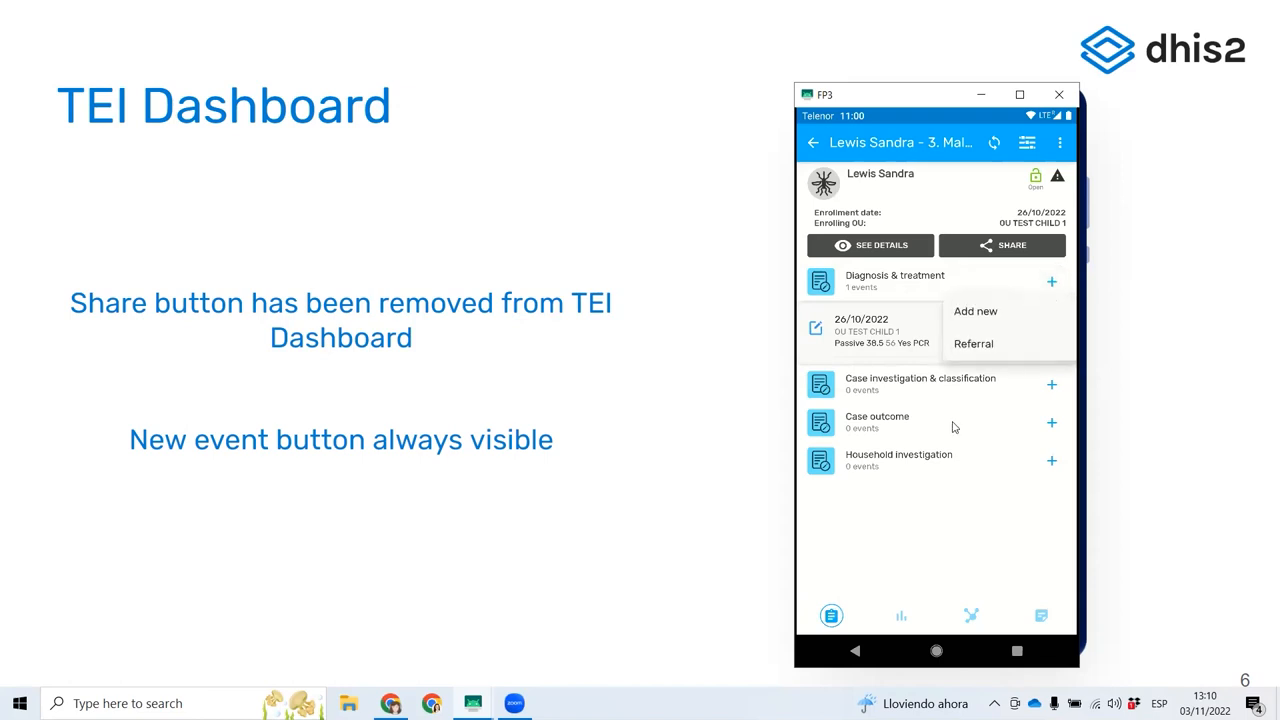
{"action": "mouse_move", "coordinate": [860, 334]}
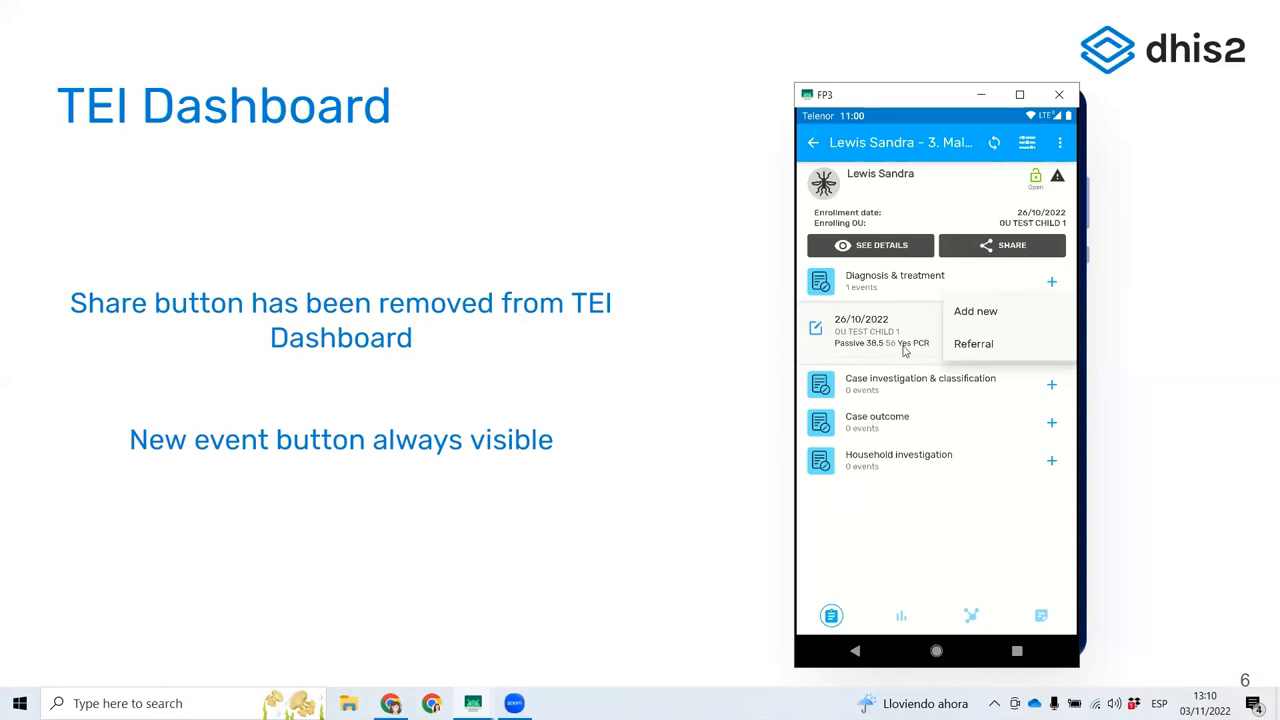
{"action": "mouse_move", "coordinate": [1000, 568]}
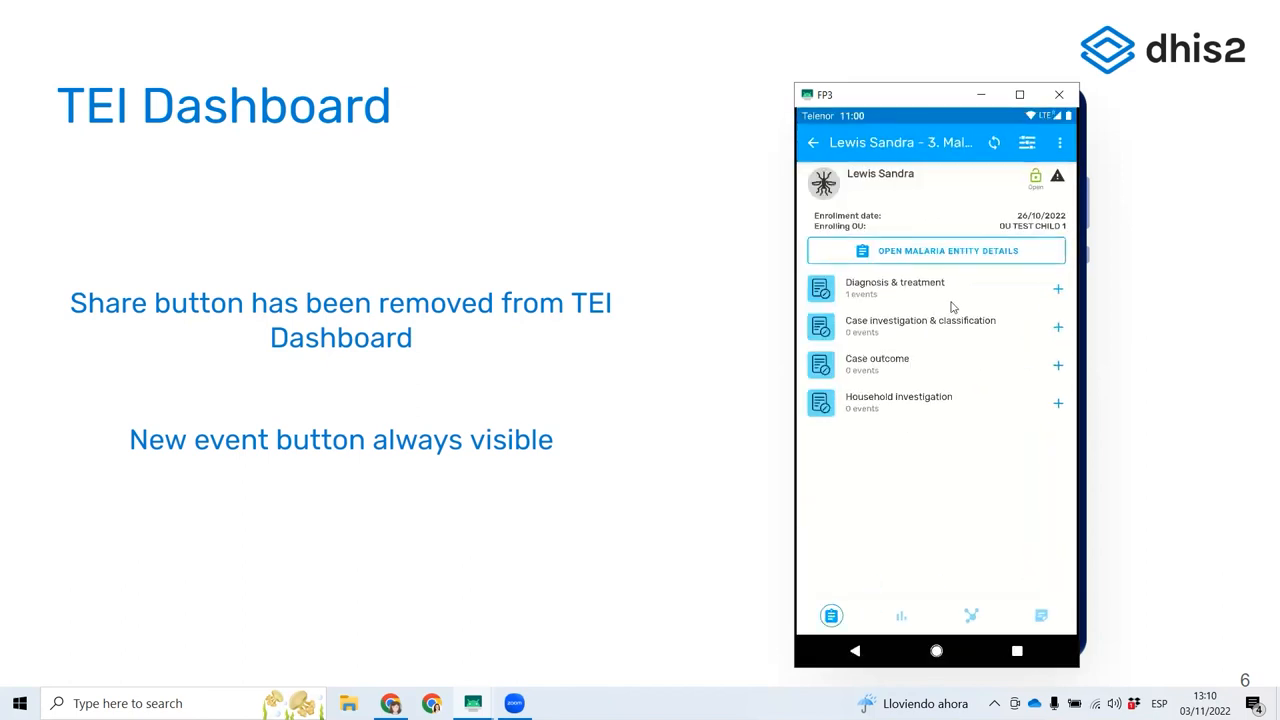
{"action": "mouse_move", "coordinate": [852, 284]}
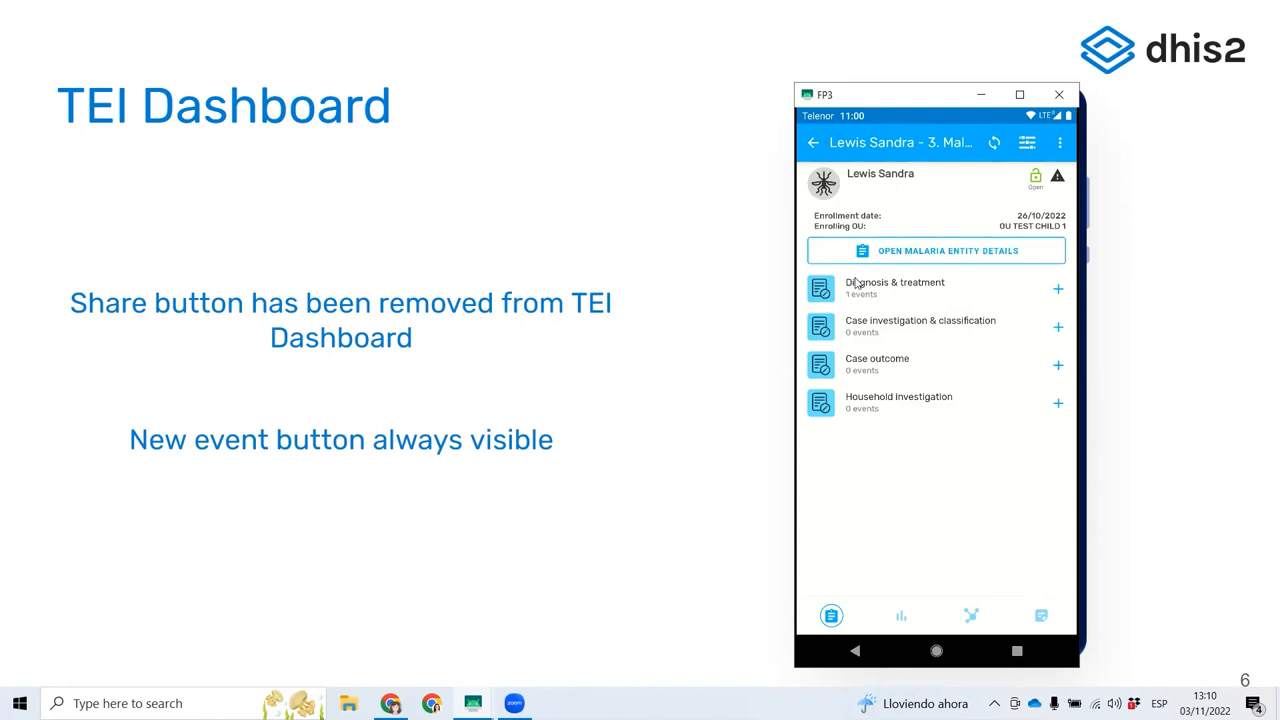
{"action": "mouse_move", "coordinate": [862, 312]}
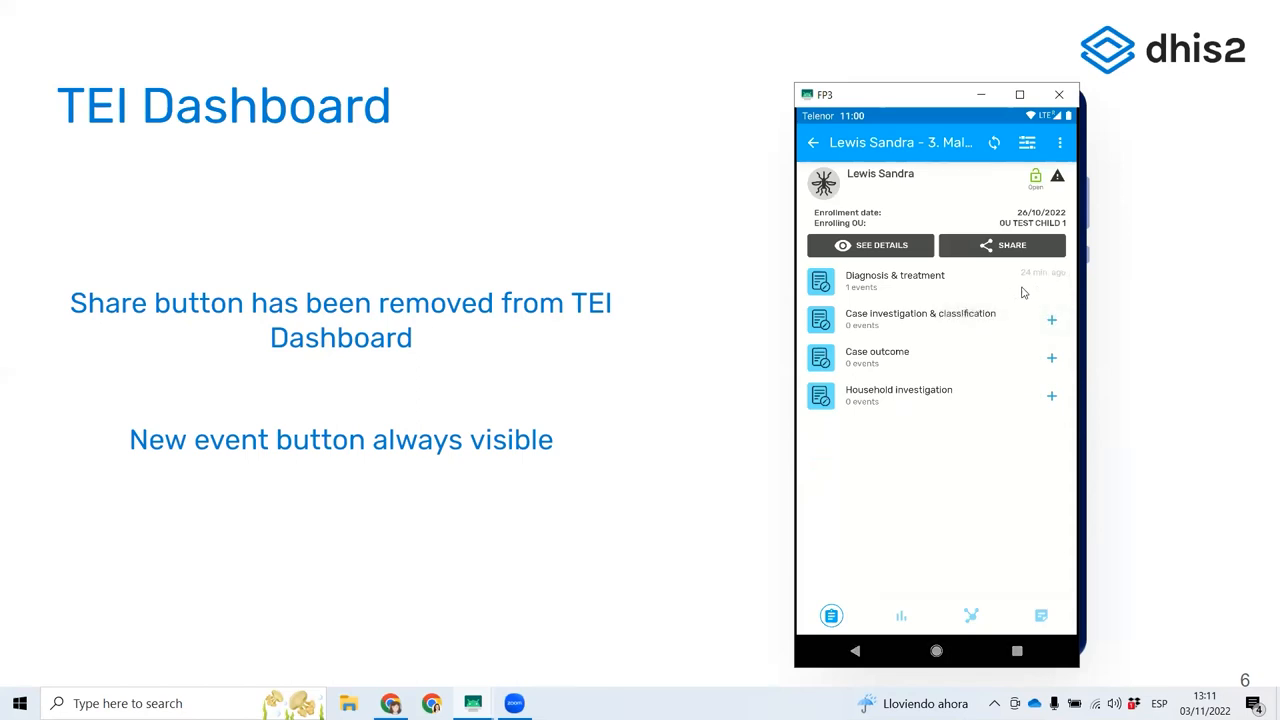
{"action": "mouse_move", "coordinate": [1010, 512]}
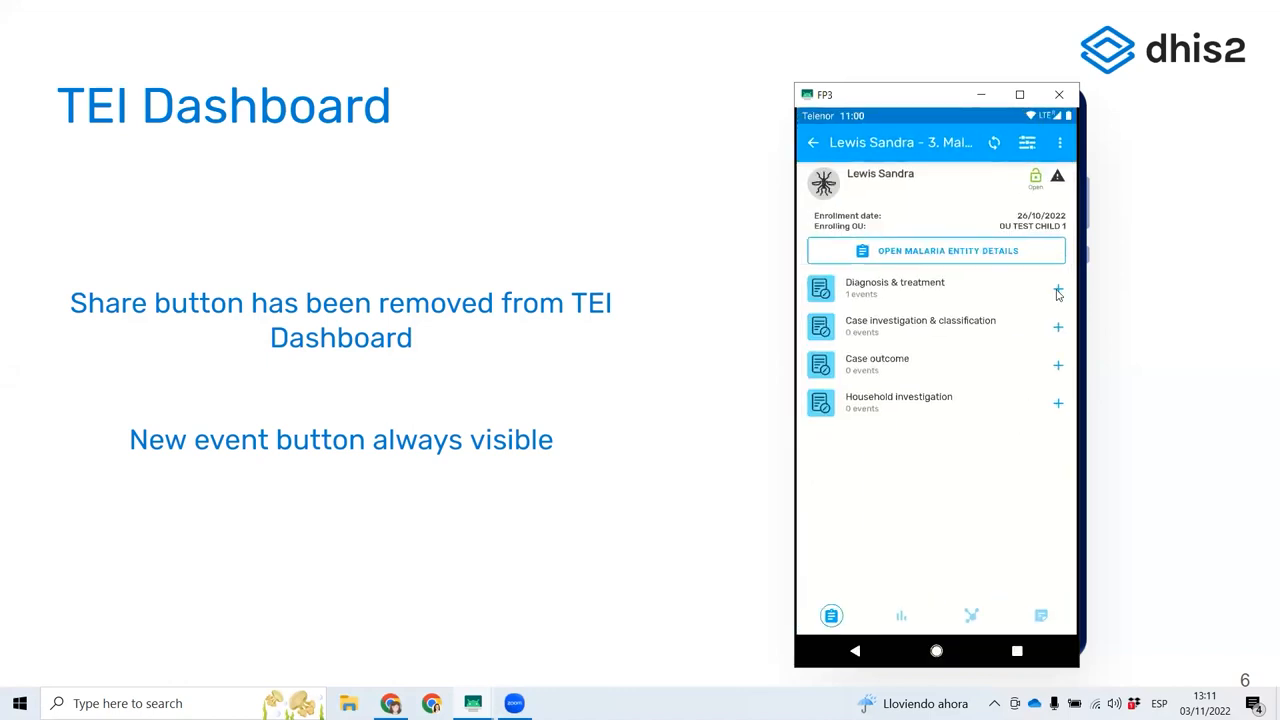
Use the always-visible + on Diagnosis & treatment to offer Add new or Referral
{"action": "left_click", "coordinate": [1056, 290]}
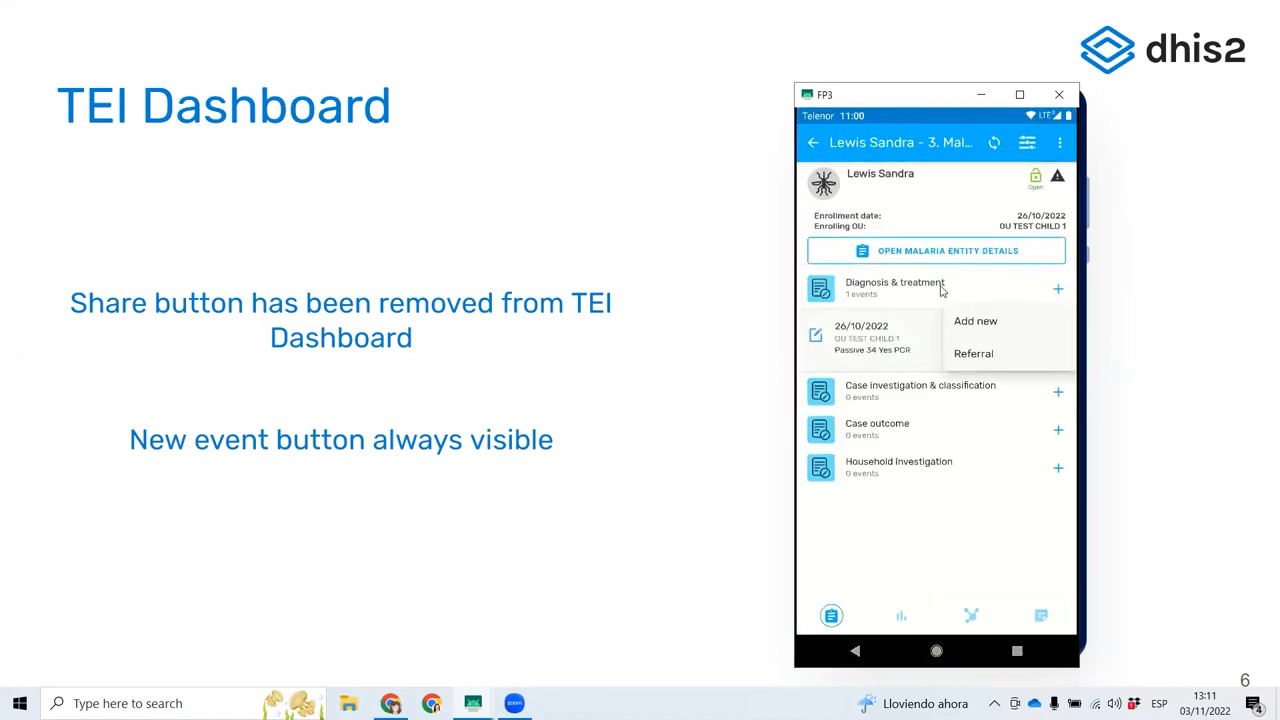
{"action": "mouse_move", "coordinate": [928, 414]}
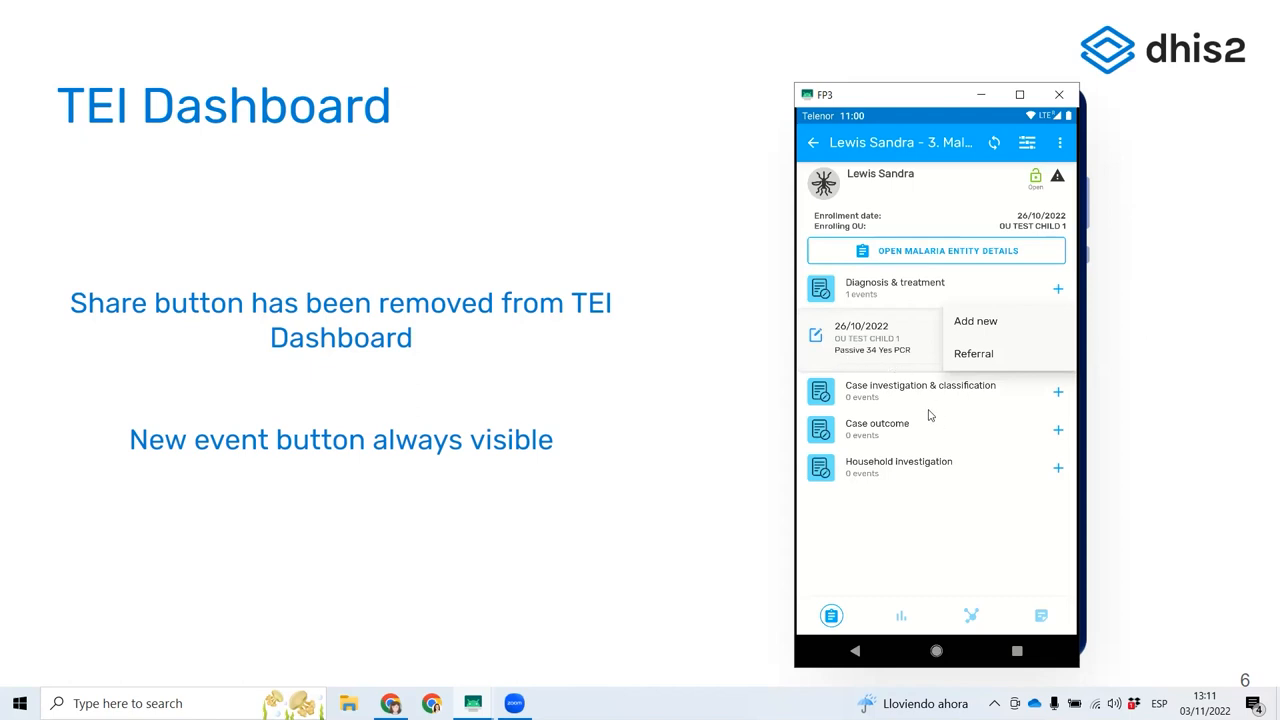
{"action": "mouse_move", "coordinate": [946, 328]}
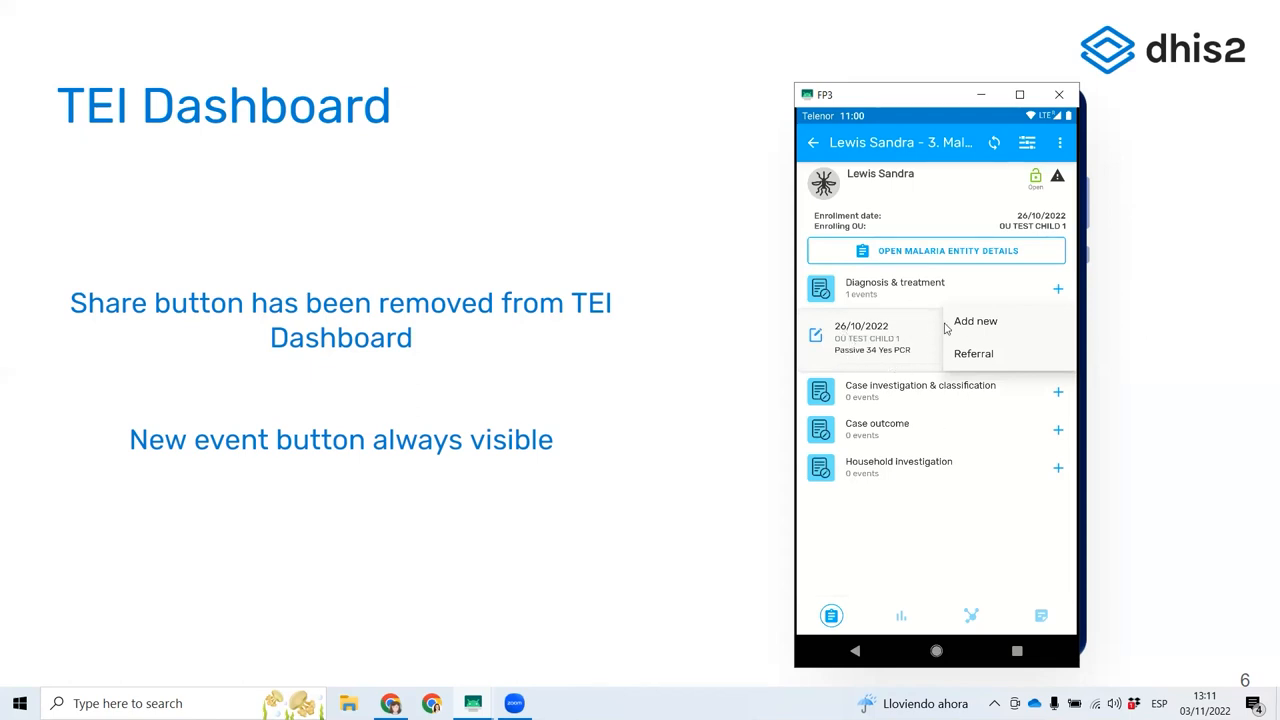
{"action": "mouse_move", "coordinate": [560, 348]}
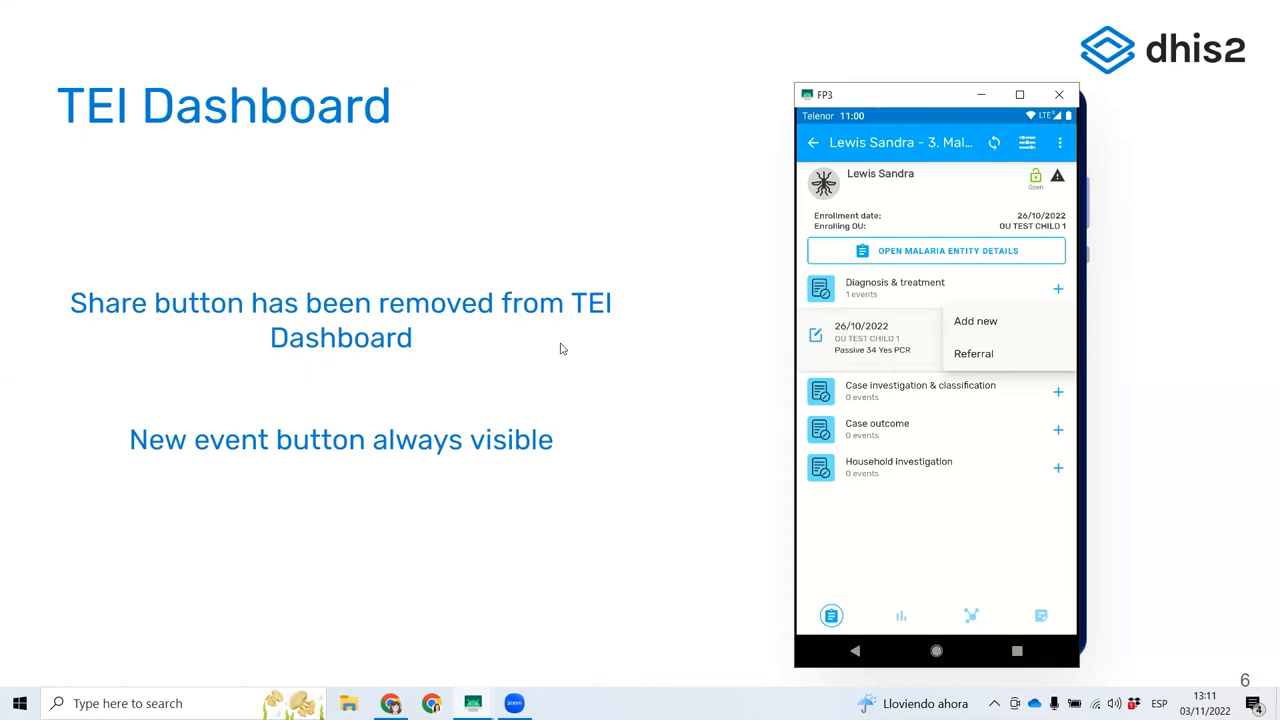